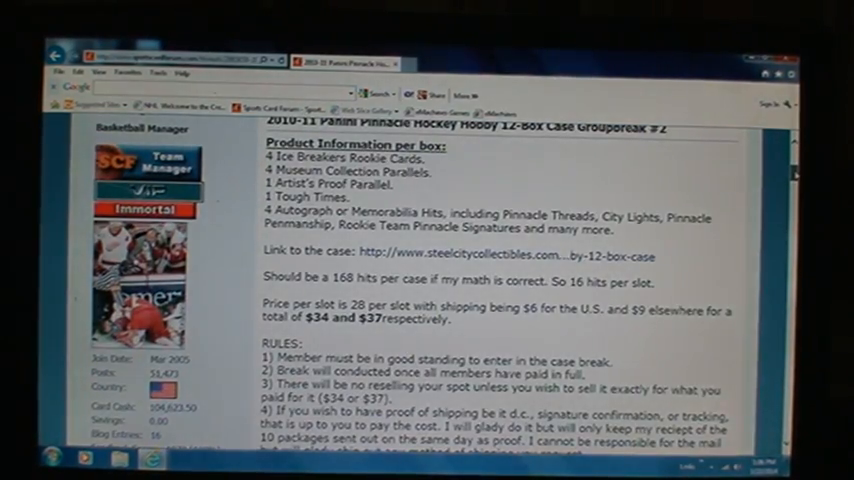
Scroll down the forum post before moving on to the RANDOM.ORG homepage
{"action": "scroll", "scroll_direction": "down", "scroll_amount": 3}
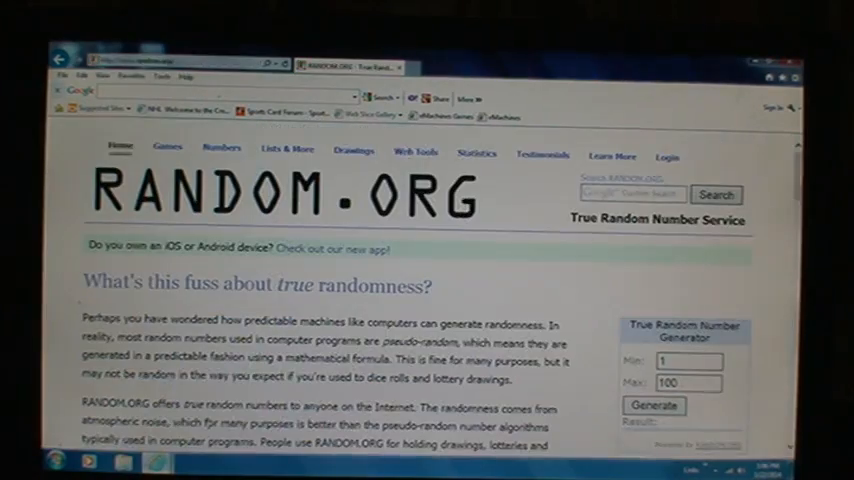
Scroll the services listing down to Lists and Strings to reach the List Randomizer
{"action": "scroll", "scroll_direction": "down", "scroll_amount": 3}
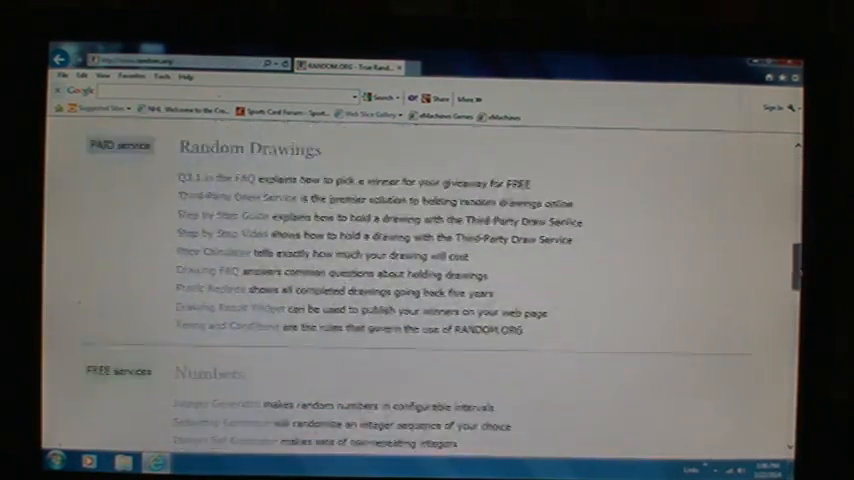
{"action": "scroll", "scroll_direction": "down", "scroll_amount": 3}
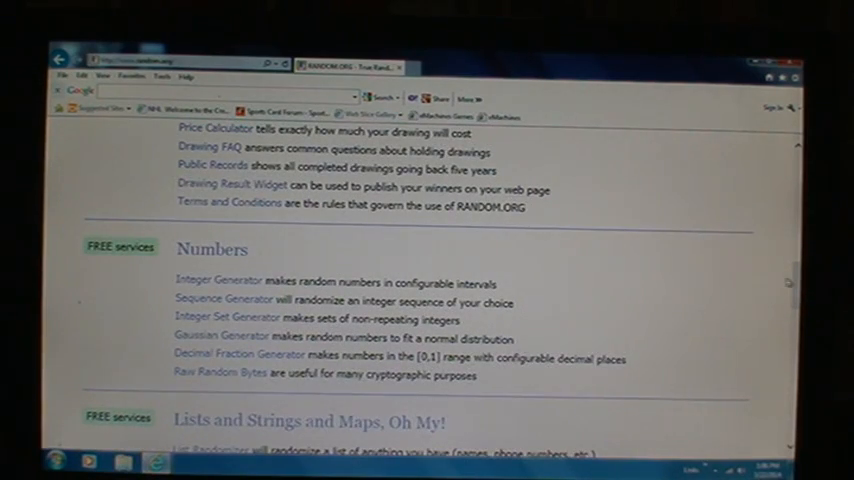
{"action": "scroll", "scroll_direction": "down", "scroll_amount": 3}
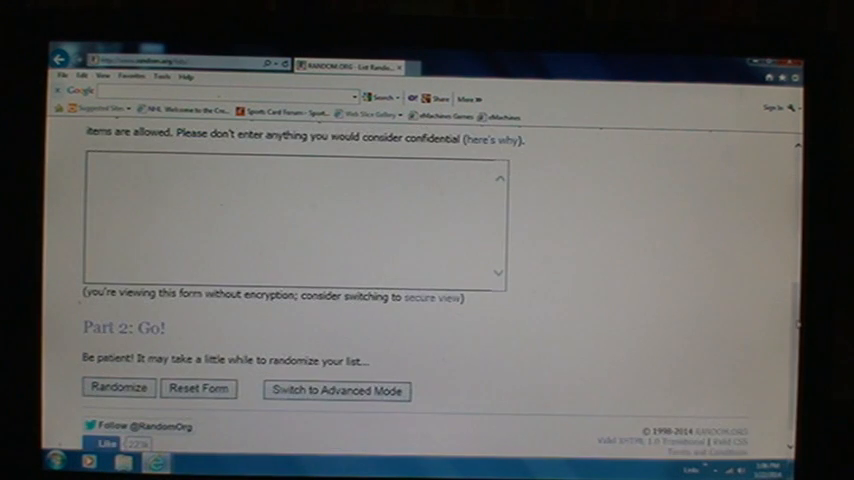
Paste the copied participant usernames into the List Randomizer item box
{"action": "right_click", "coordinate": [196, 224]}
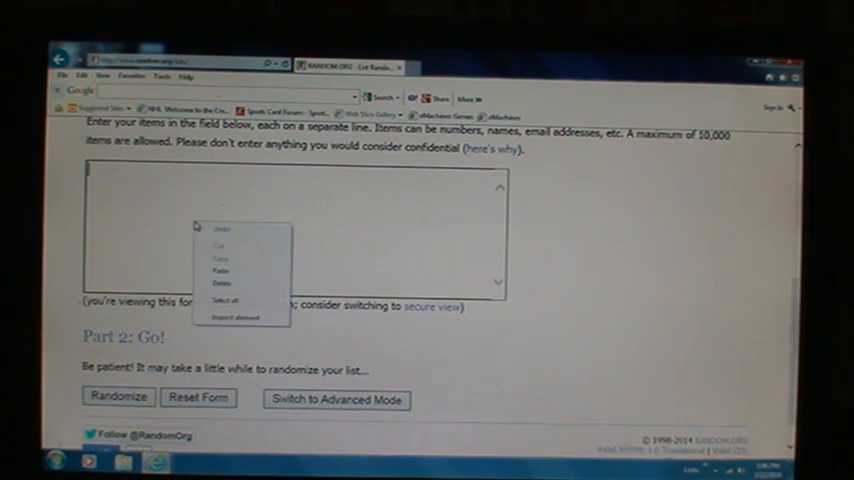
{"action": "left_click", "coordinate": [220, 272]}
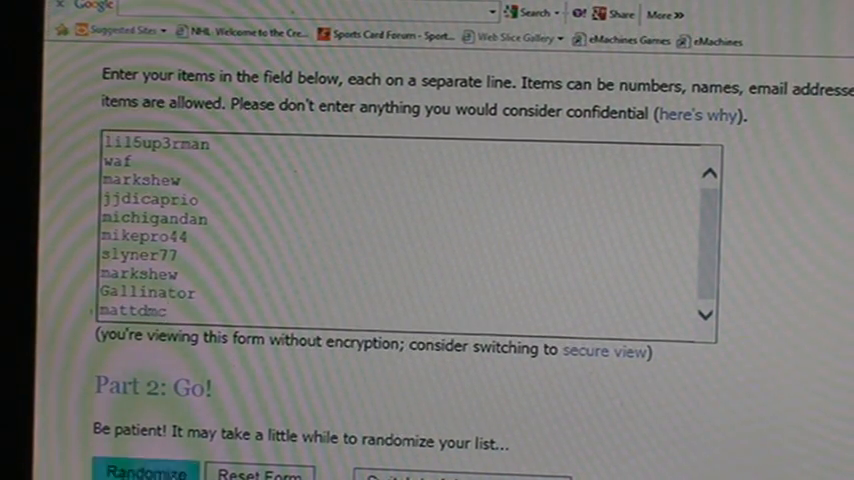
{"action": "left_click", "coordinate": [148, 468]}
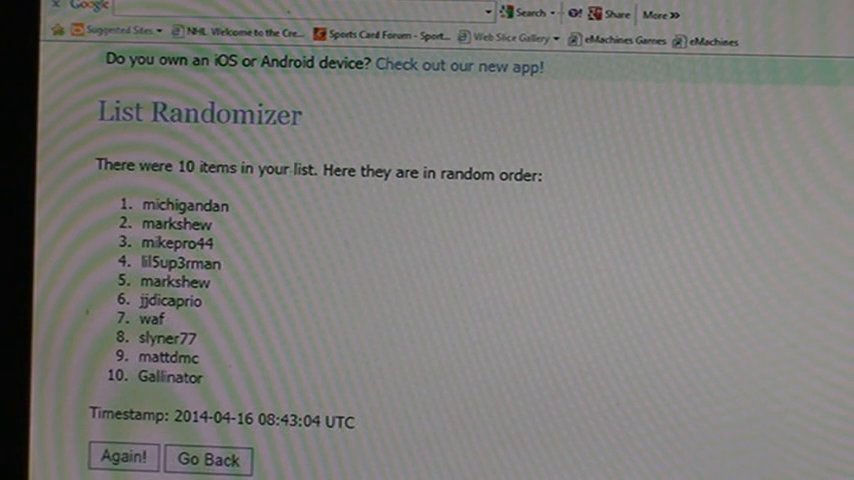
{"action": "scroll", "scroll_direction": "down", "scroll_amount": 3}
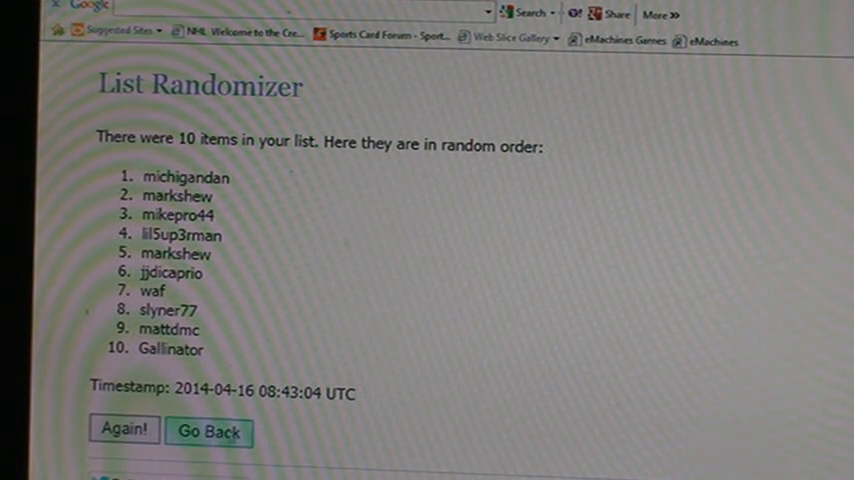
{"action": "left_click_drag", "start_coordinate": [144, 216], "coordinate": [204, 348]}
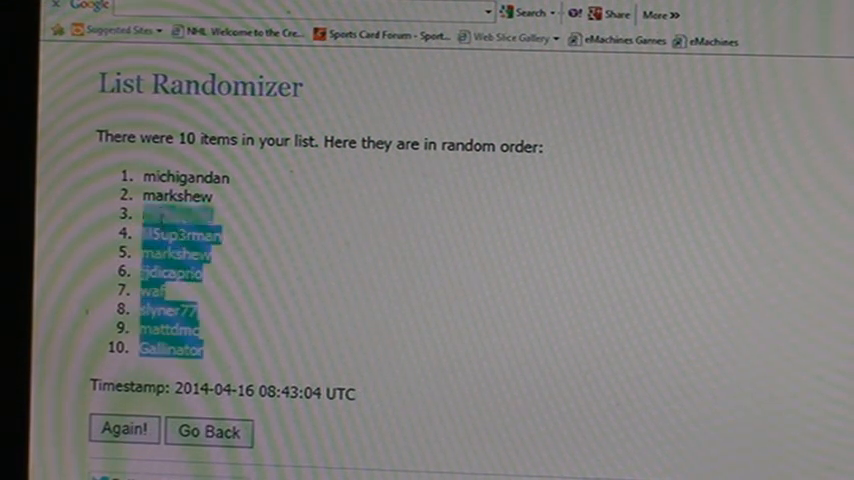